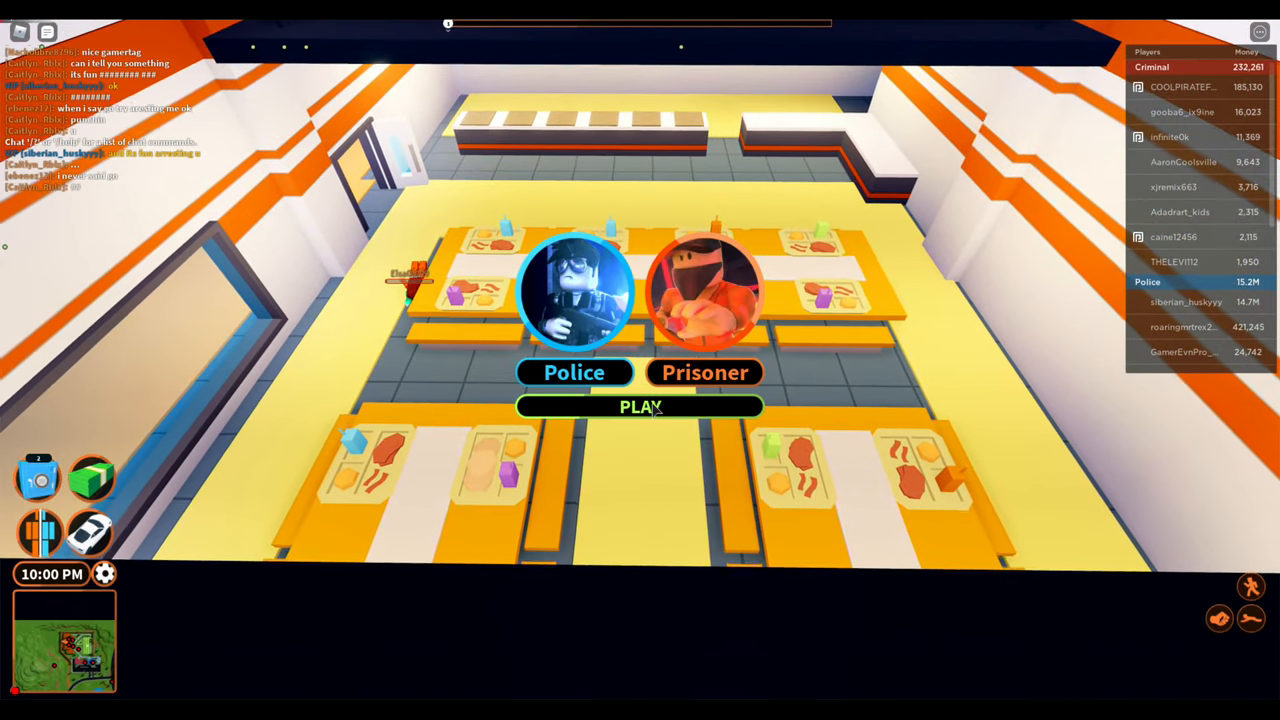
# Join the match on the Prisoner team rather than Police
pyautogui.click(640, 406)
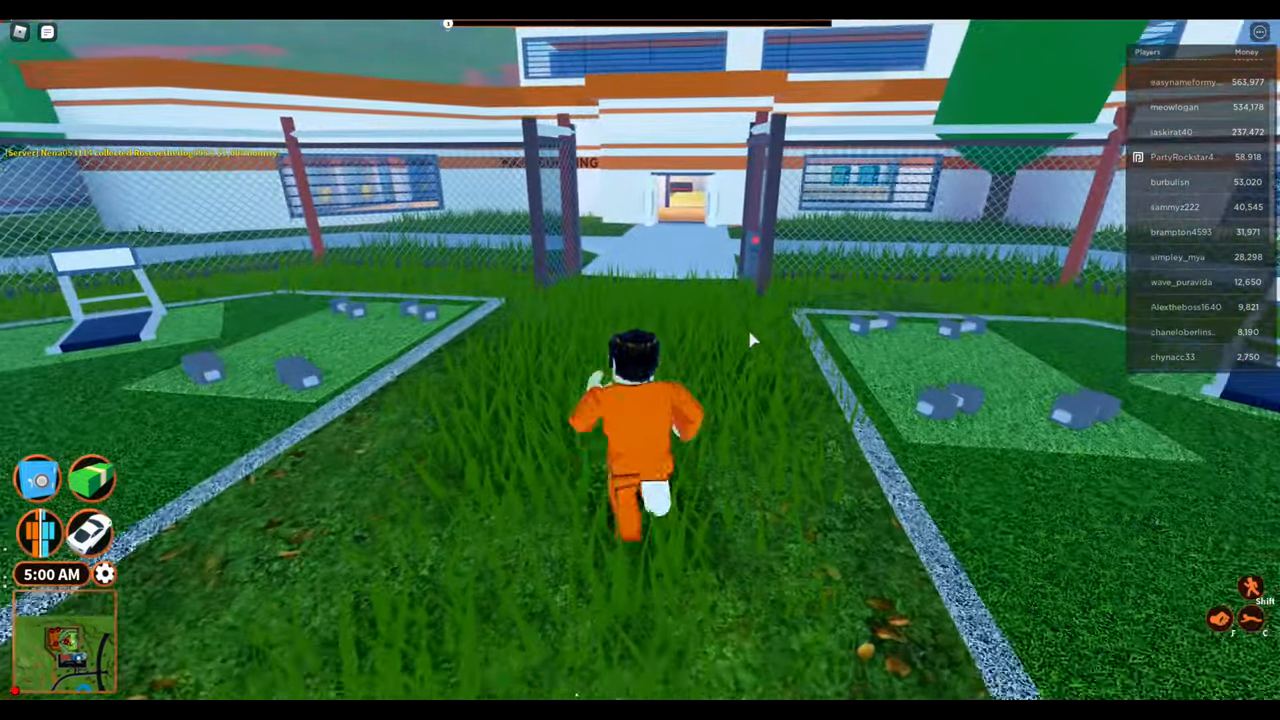
# Run the prisoner forward through the yard gate toward the main building
pyautogui.press('w')
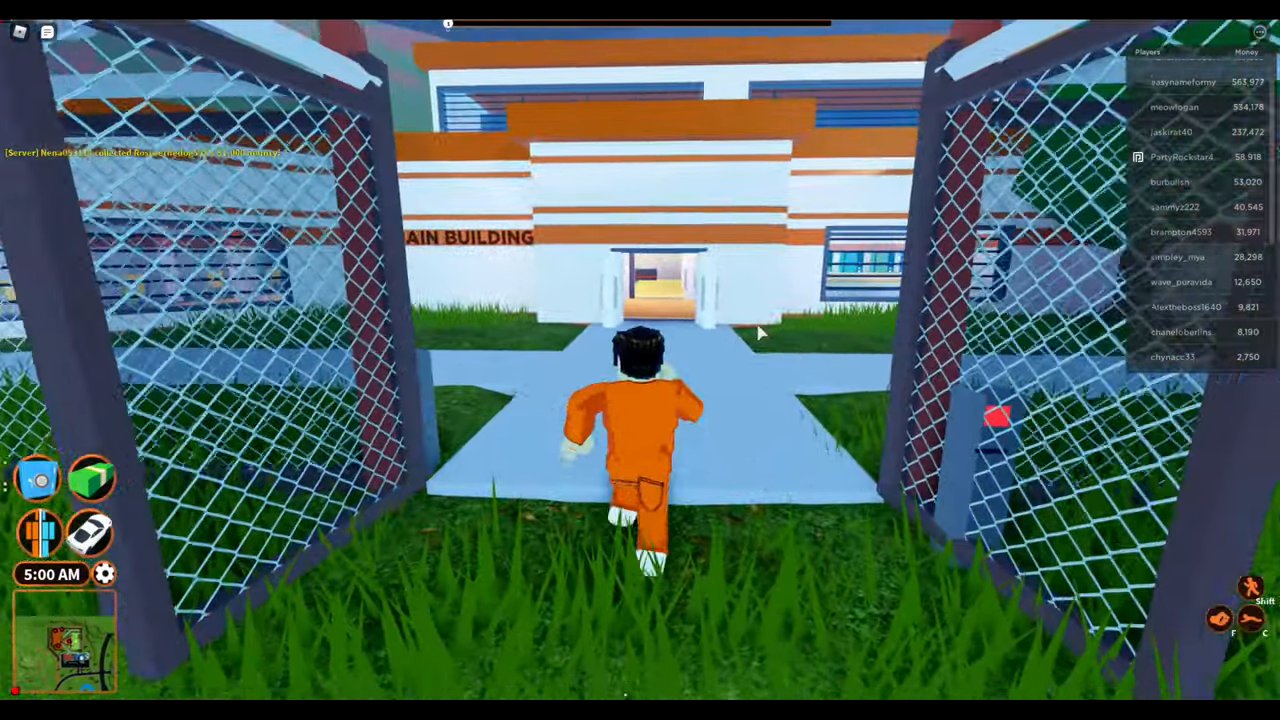
pyautogui.press('w')
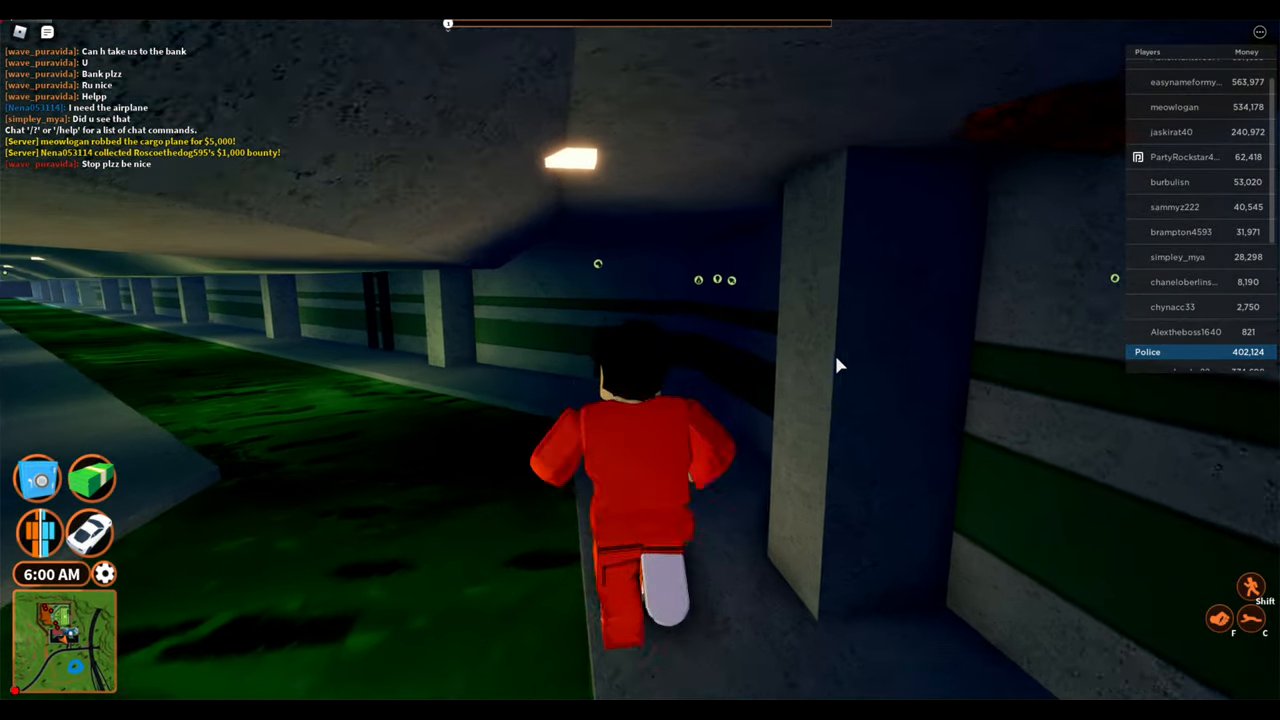
# Run ahead through the dark underground tunnel to escape the prison
pyautogui.press('w')
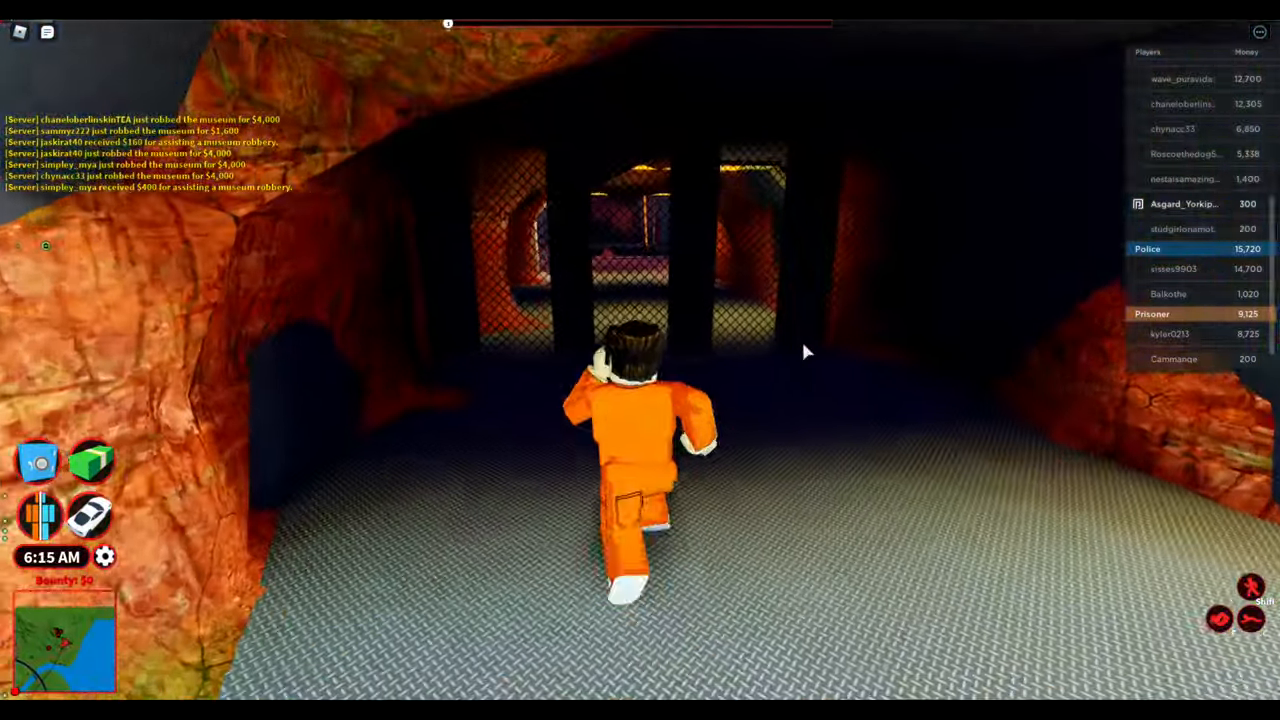
# Keep running the orange-suited prisoner through the rocky escape tunnel
pyautogui.press('w')
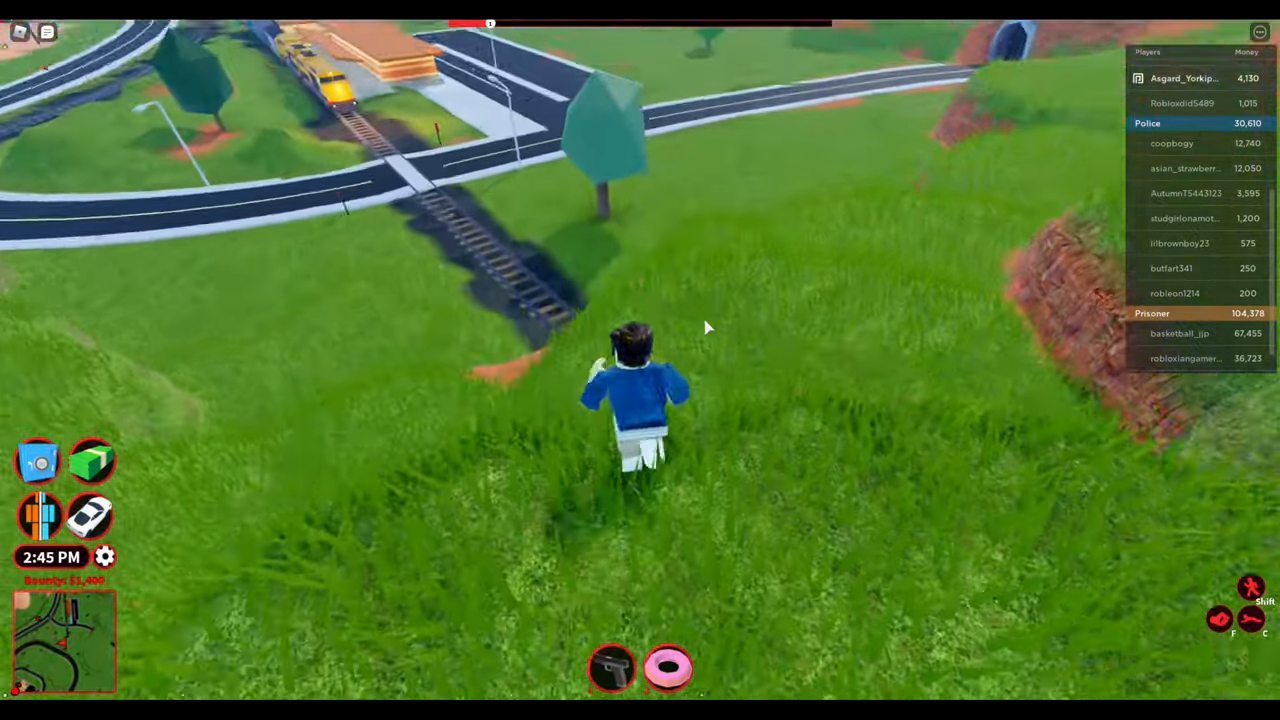
# Run downhill toward the railway tracks where the train approaches
pyautogui.press('w')
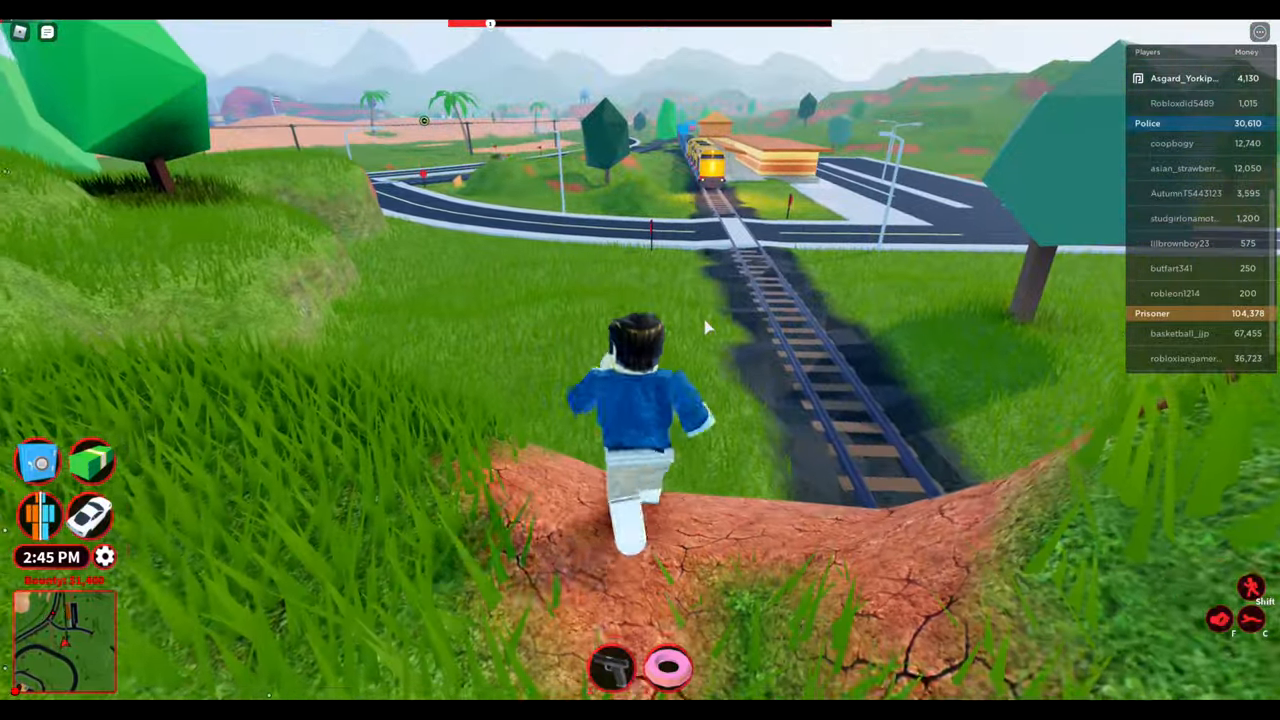